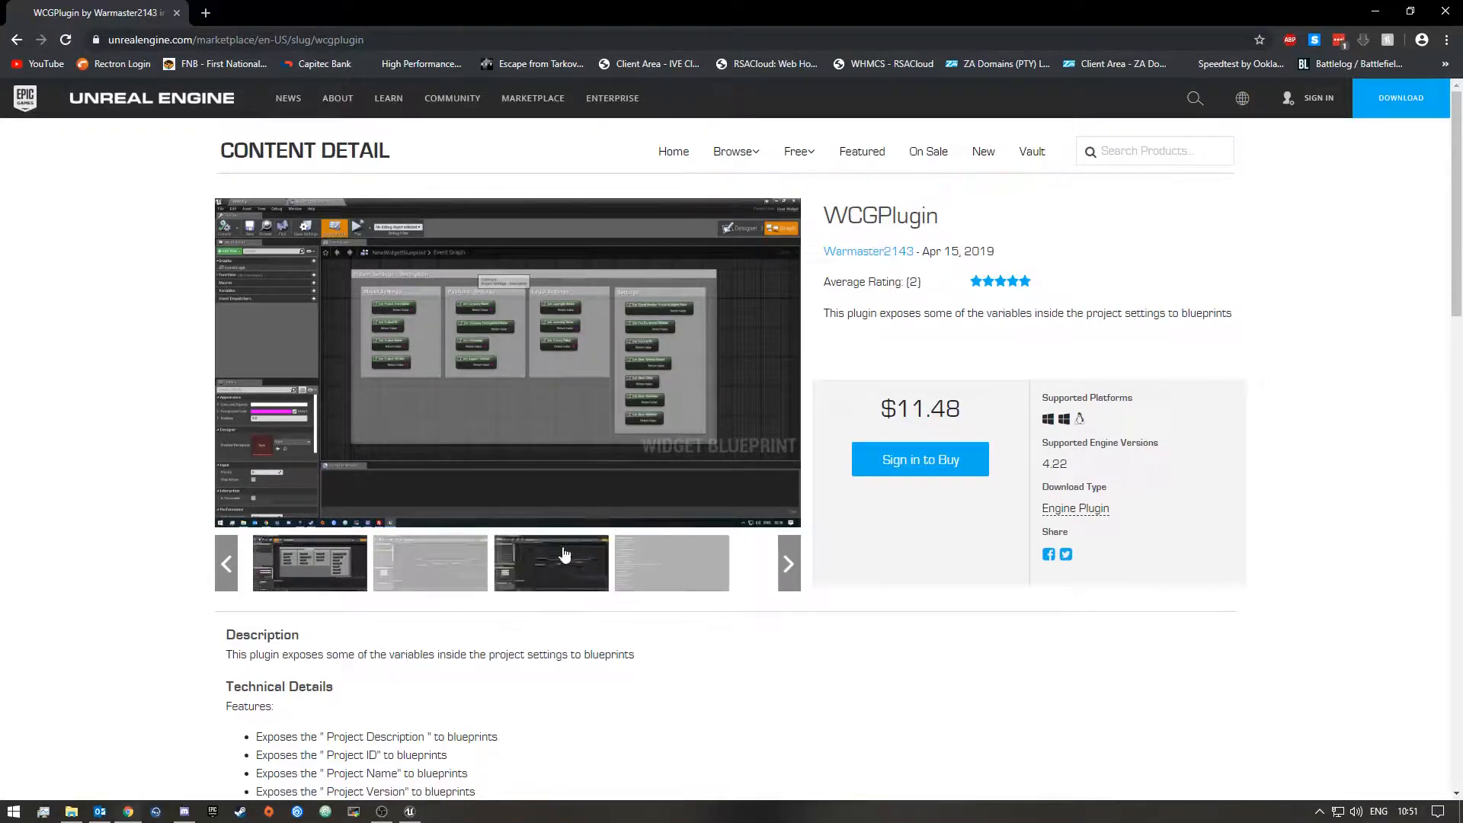
Enlarge the plugin's gallery screenshot to full screen and advance to the next image
scroll(down, 3)
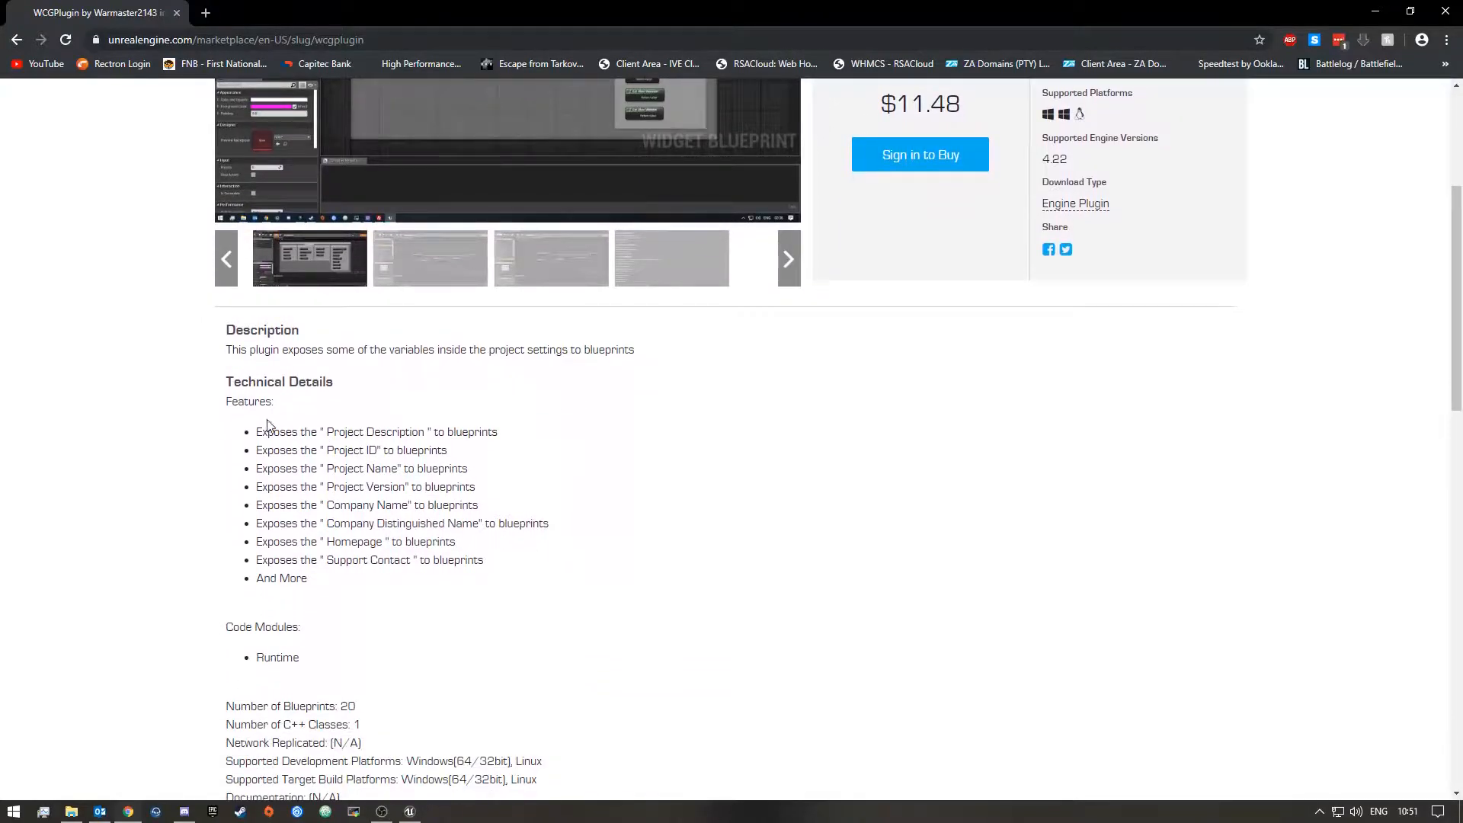
drag(256, 431, 411, 449)
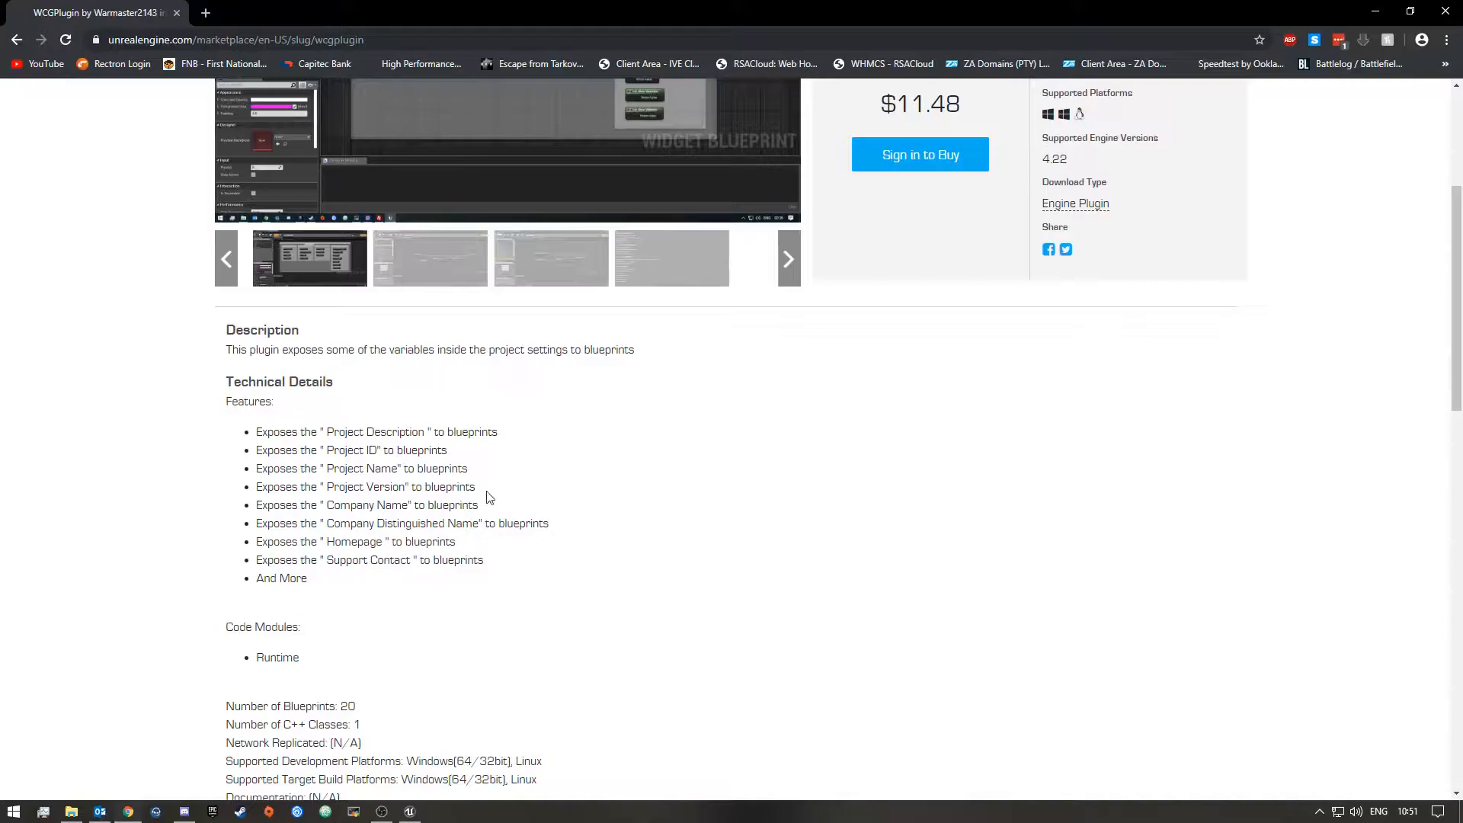
mouse_move(395, 640)
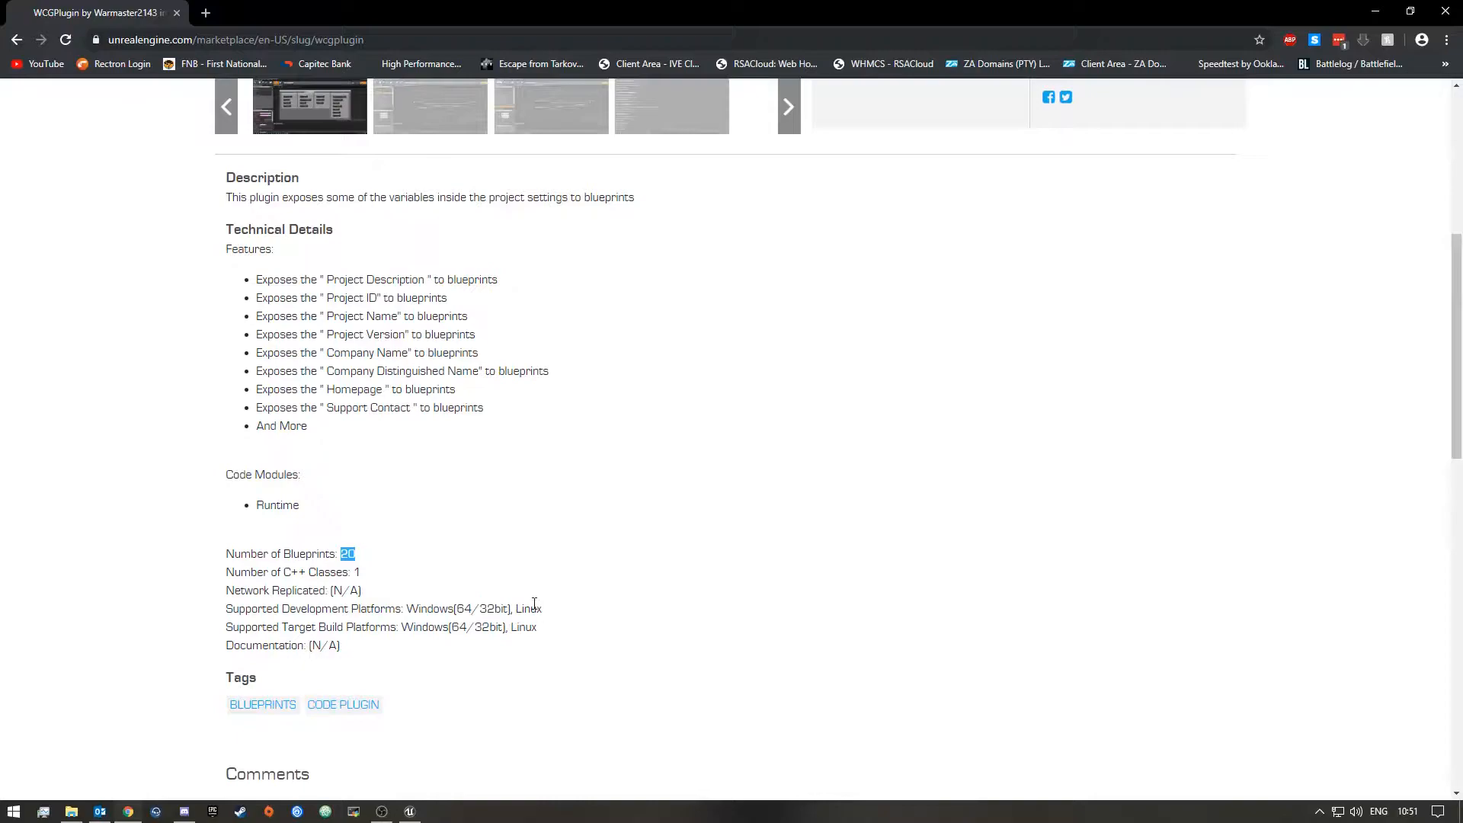
mouse_move(454, 635)
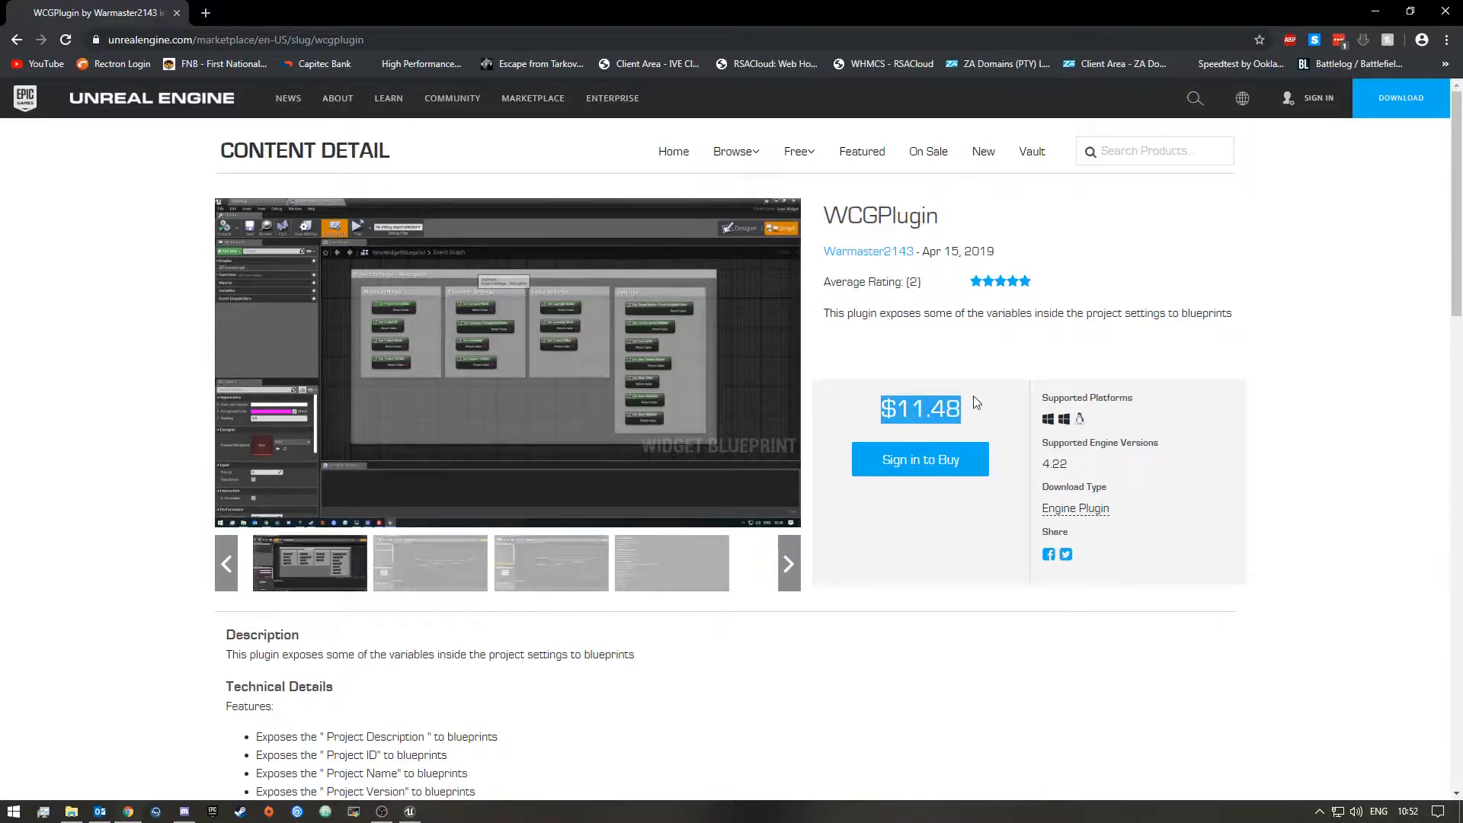
mouse_move(1110, 304)
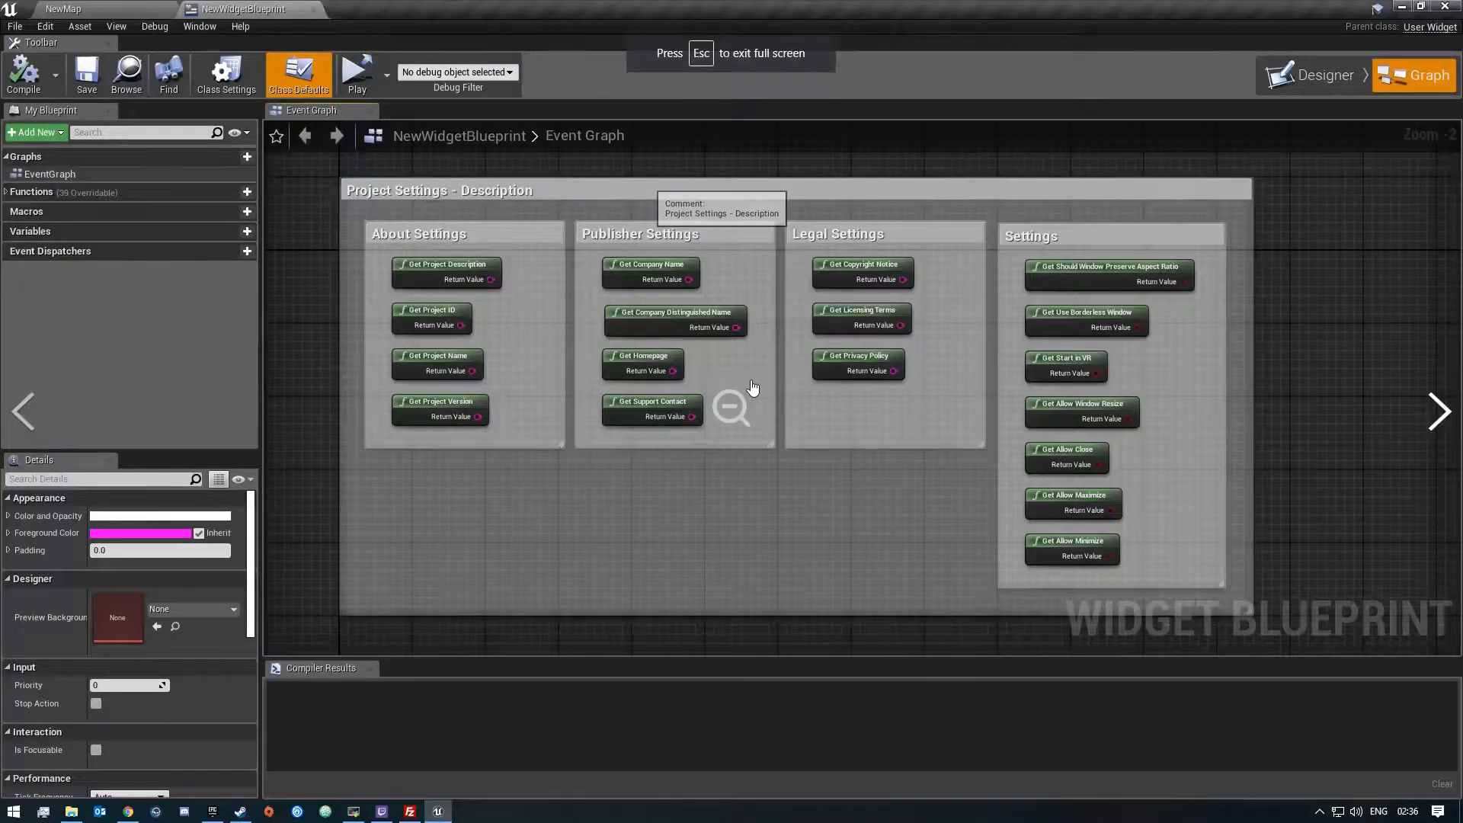
double_click(68, 224)
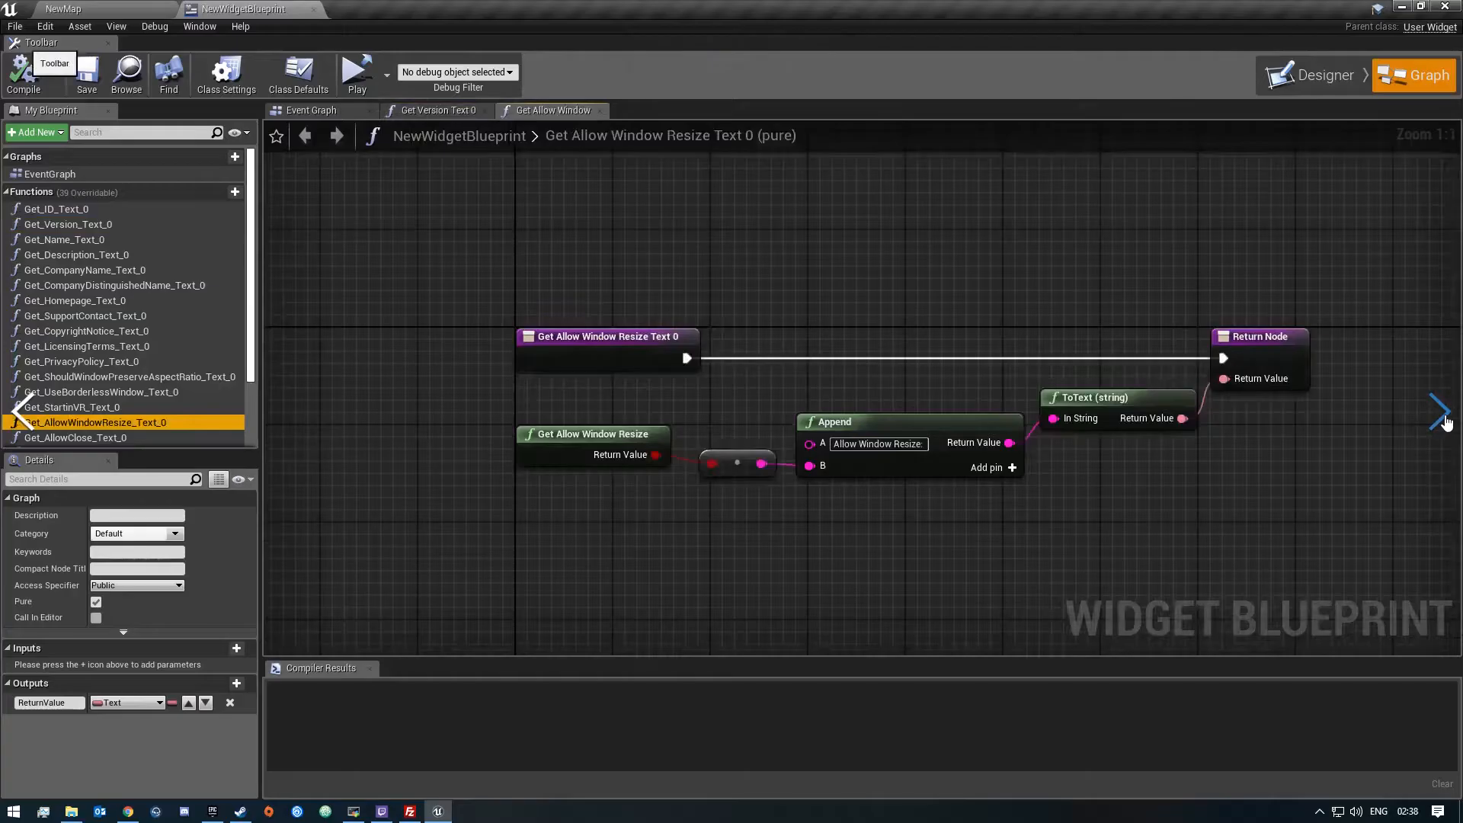
click(357, 72)
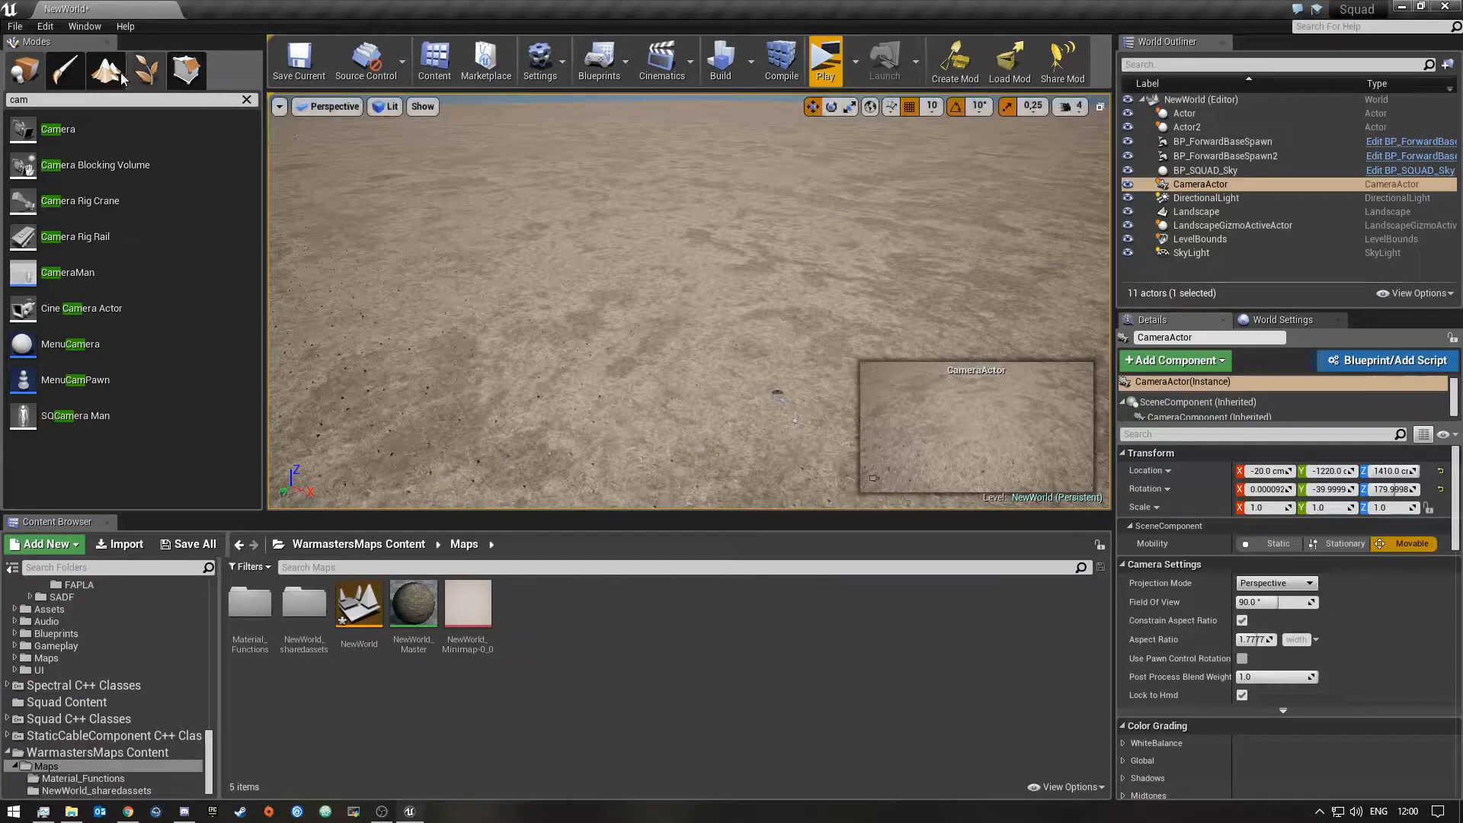
Switch the Modes panel to Landscape editing
click(145, 70)
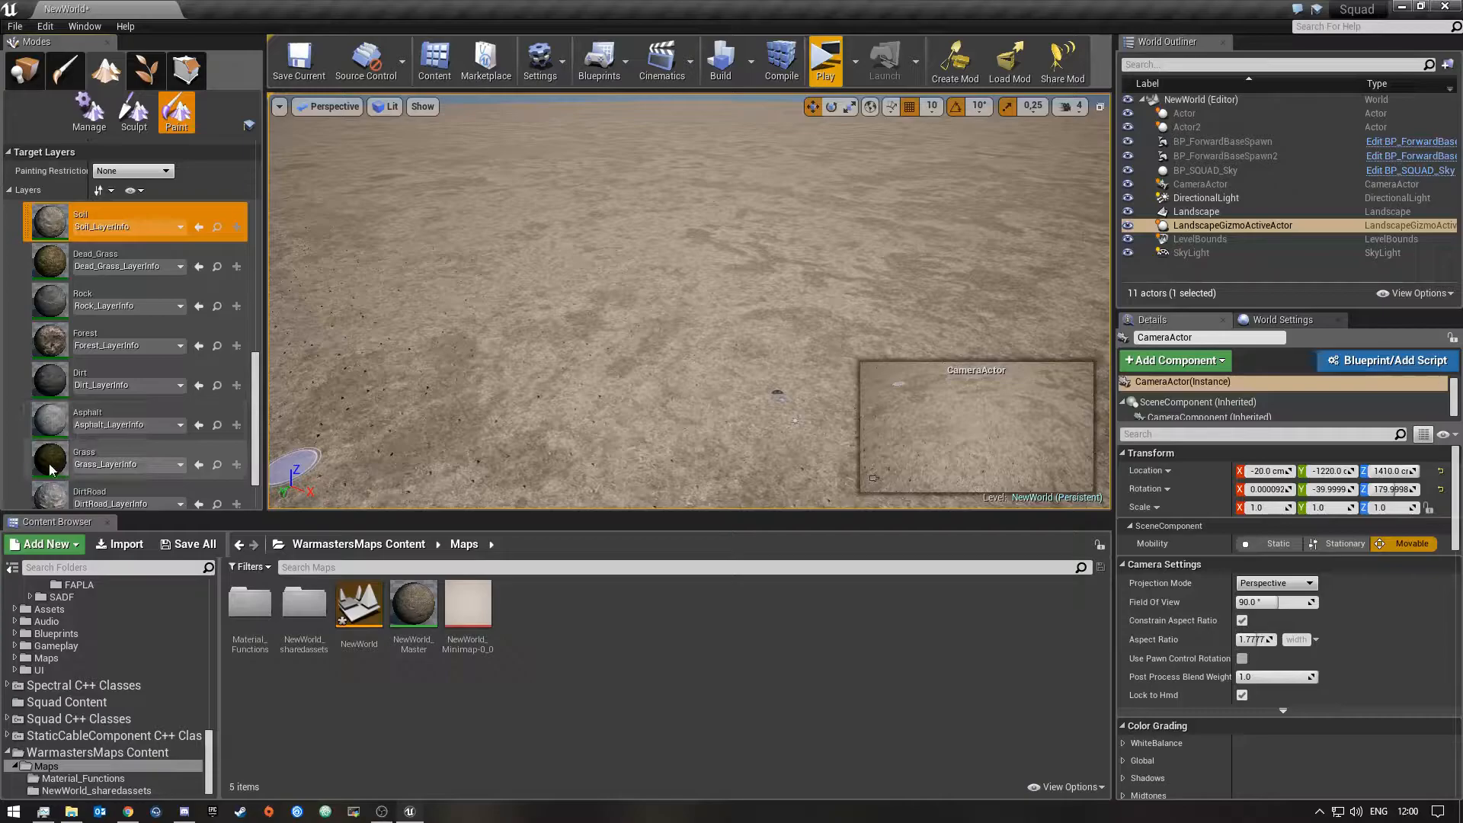
Paint a circular Grass layer patch around the spawn actors
click(83, 464)
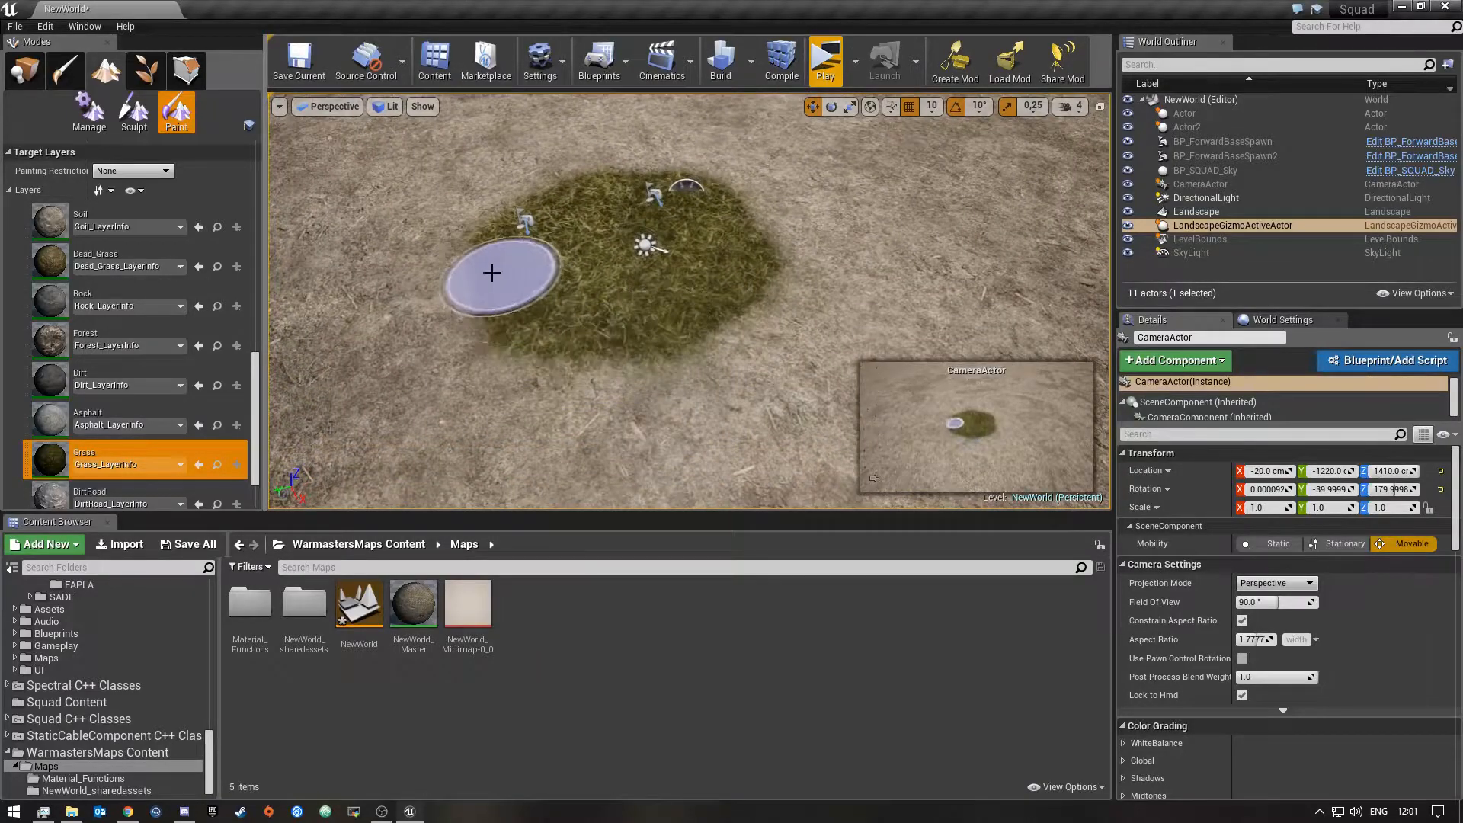
drag(491, 273, 646, 296)
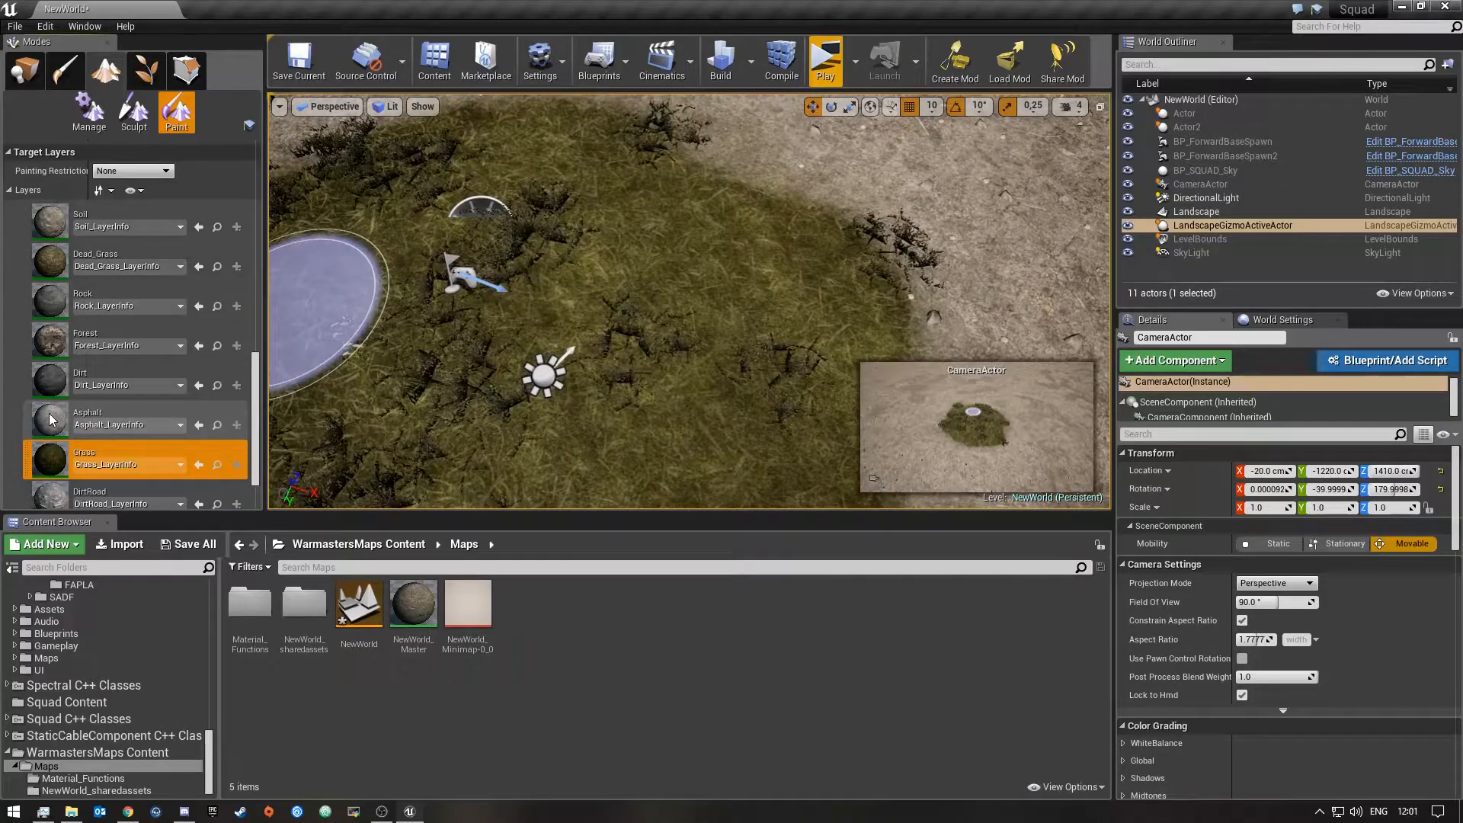
click(86, 418)
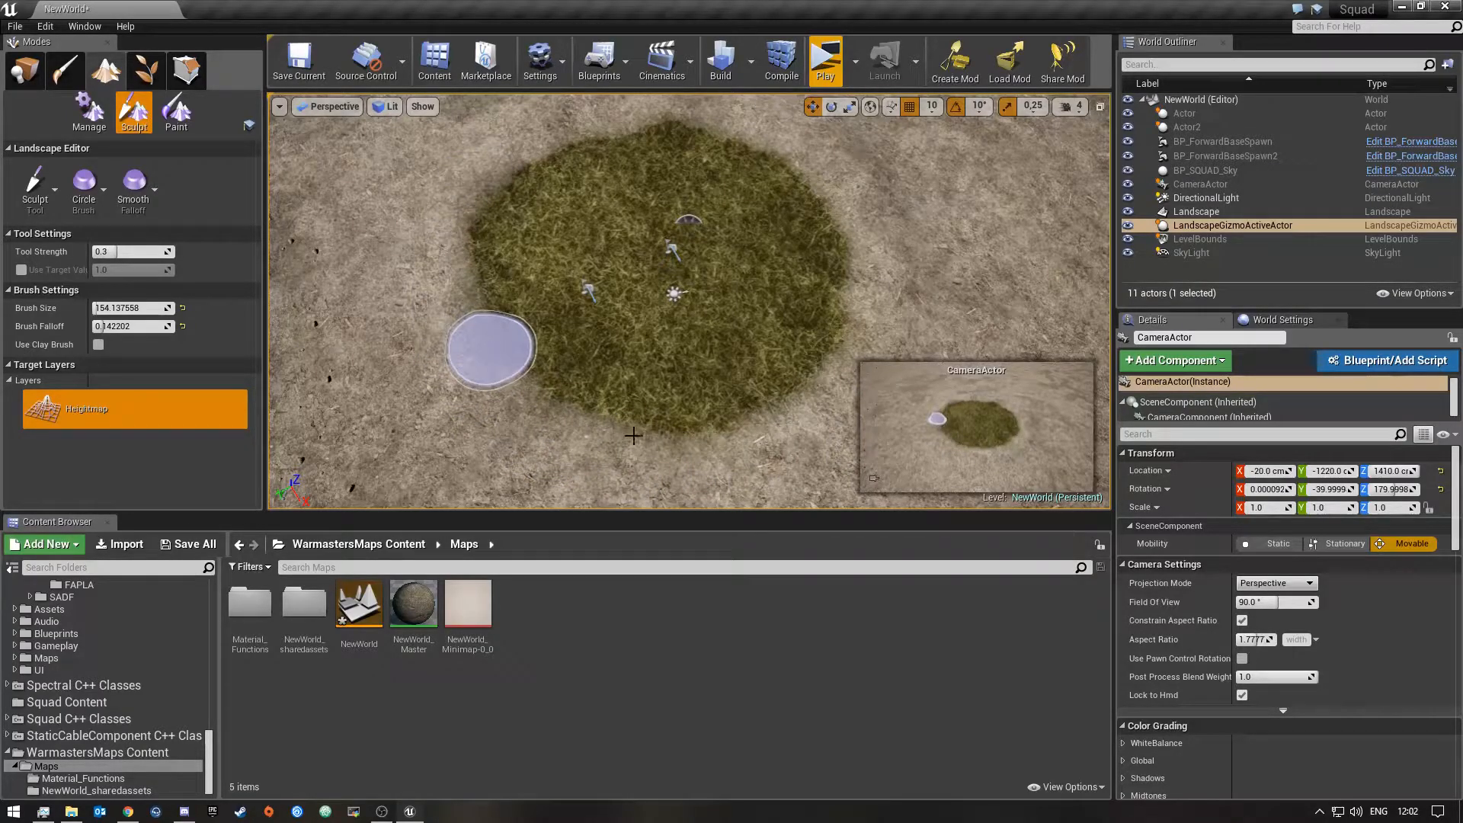
Zoom out to view the full grass circle and start a game preview
drag(486, 350, 630, 439)
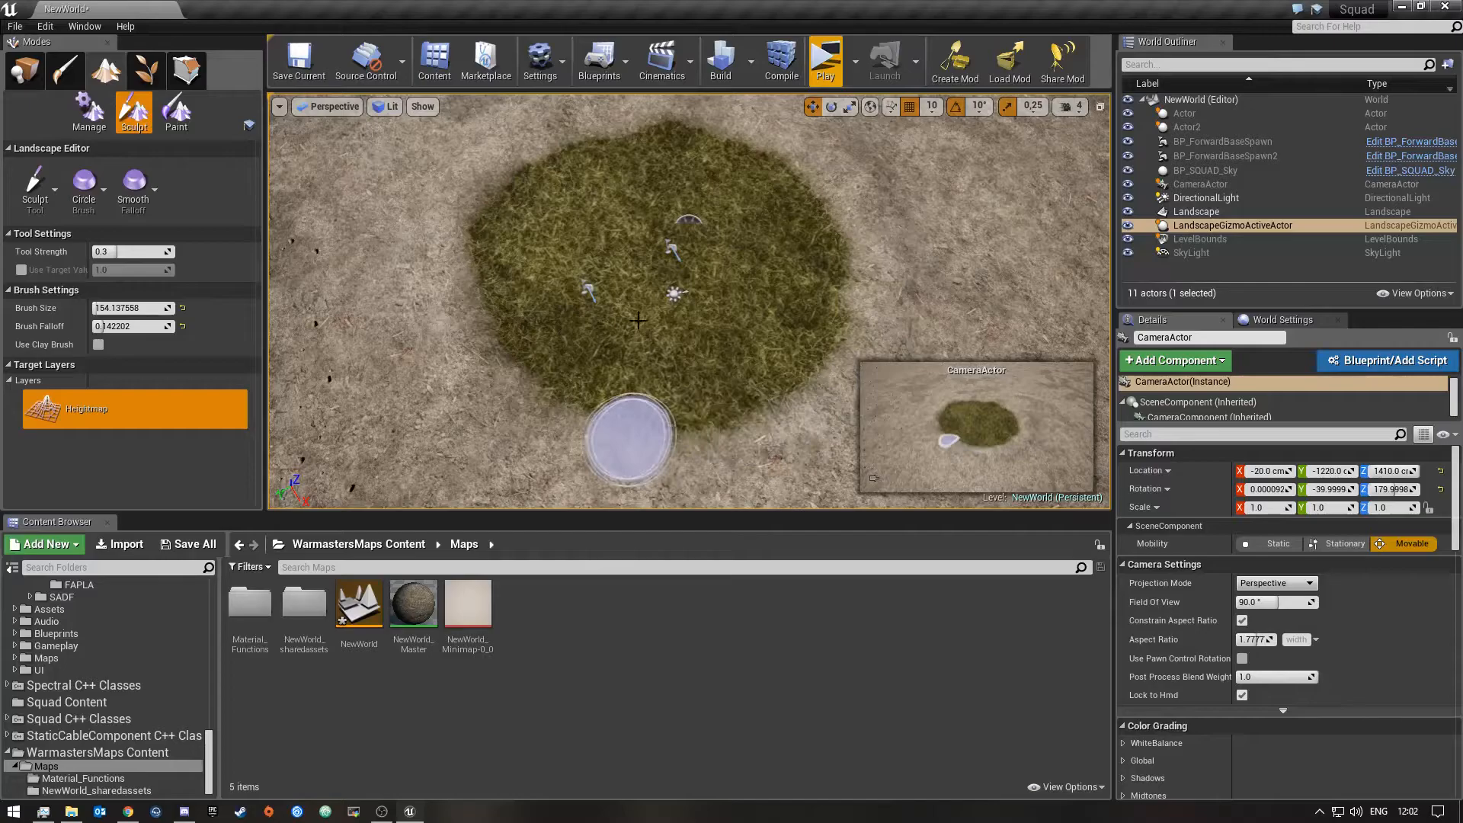
mouse_move(824, 58)
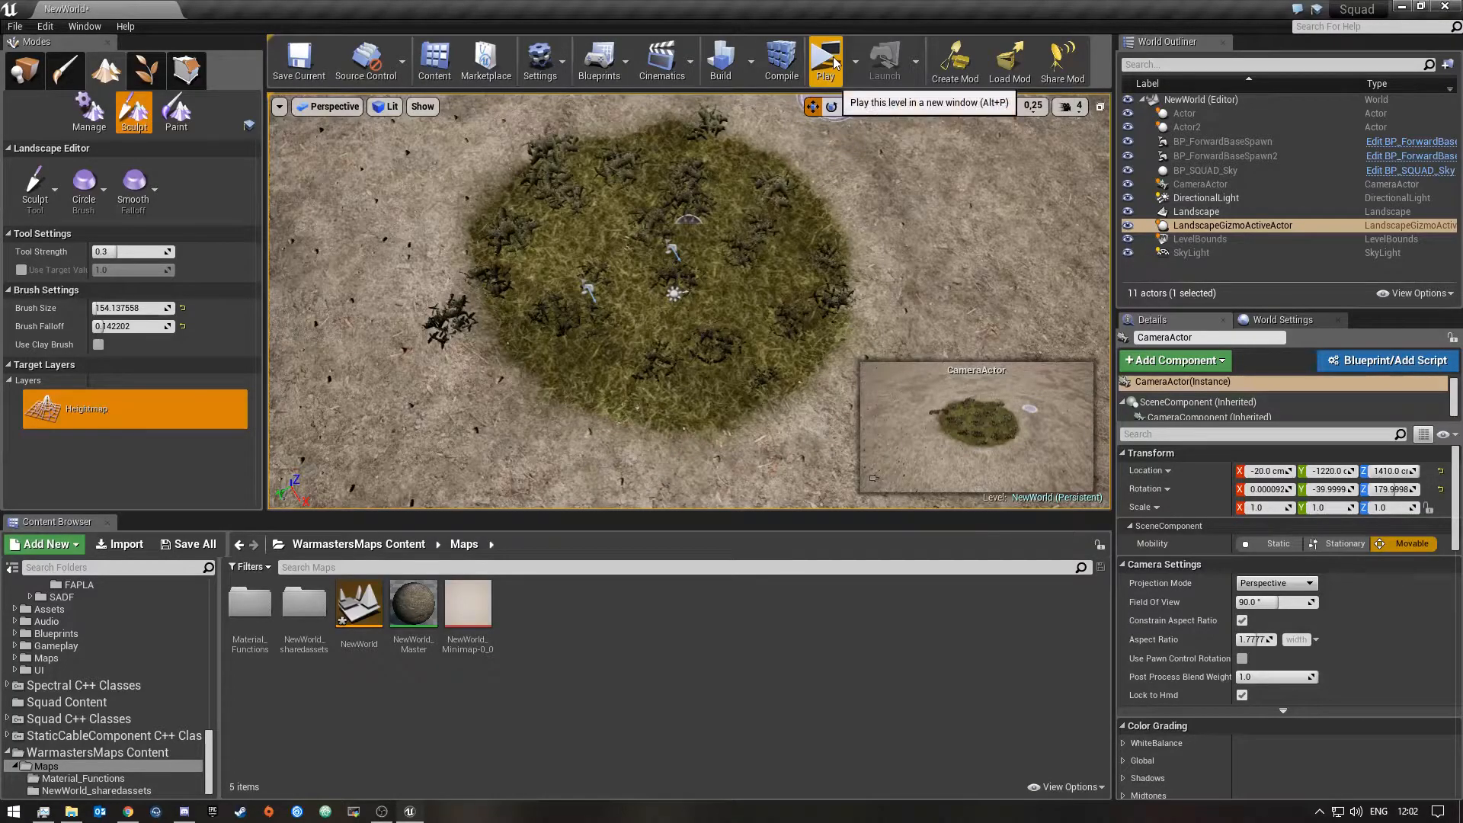
click(825, 59)
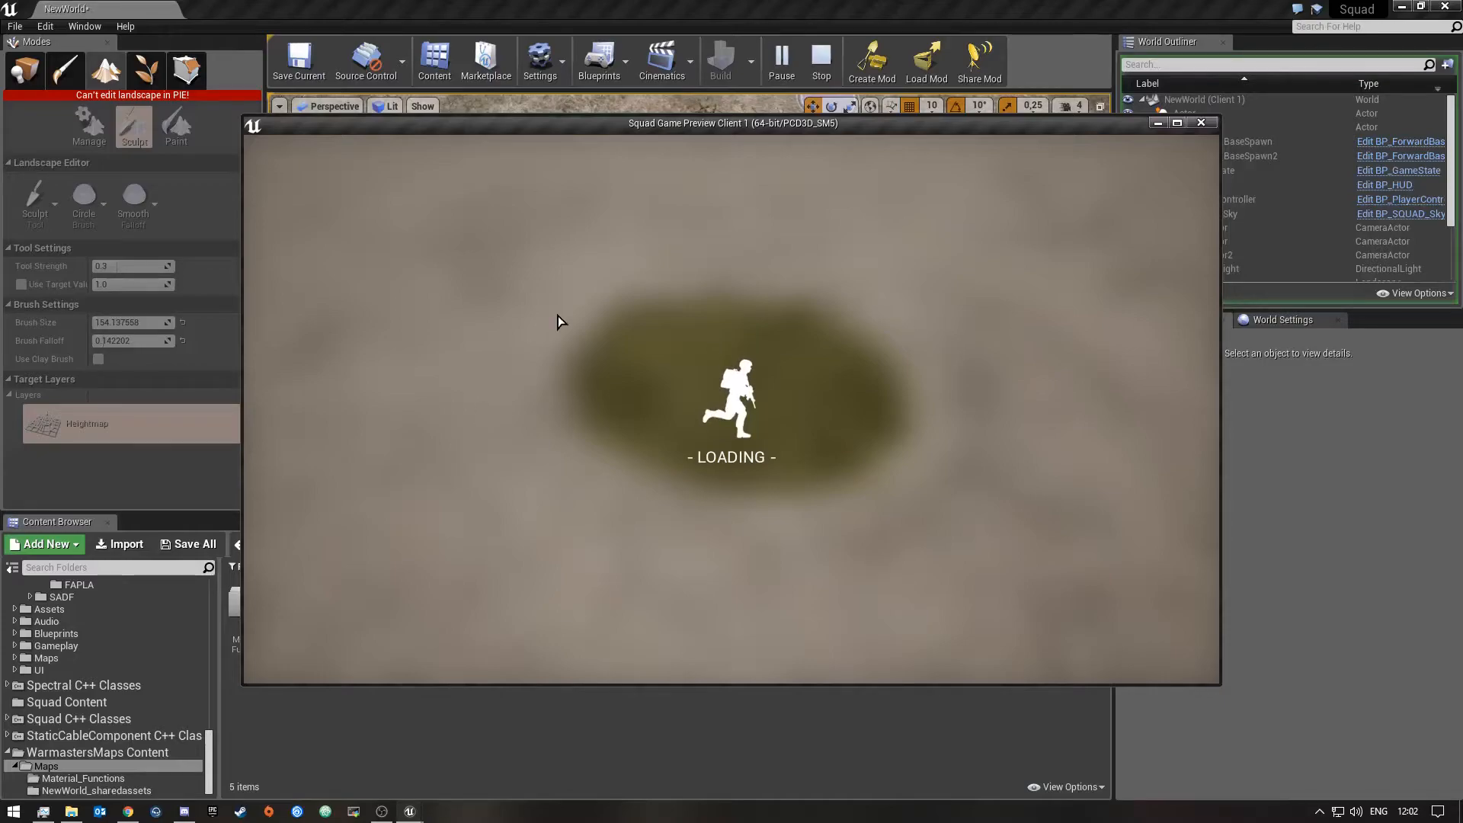
mouse_move(852, 306)
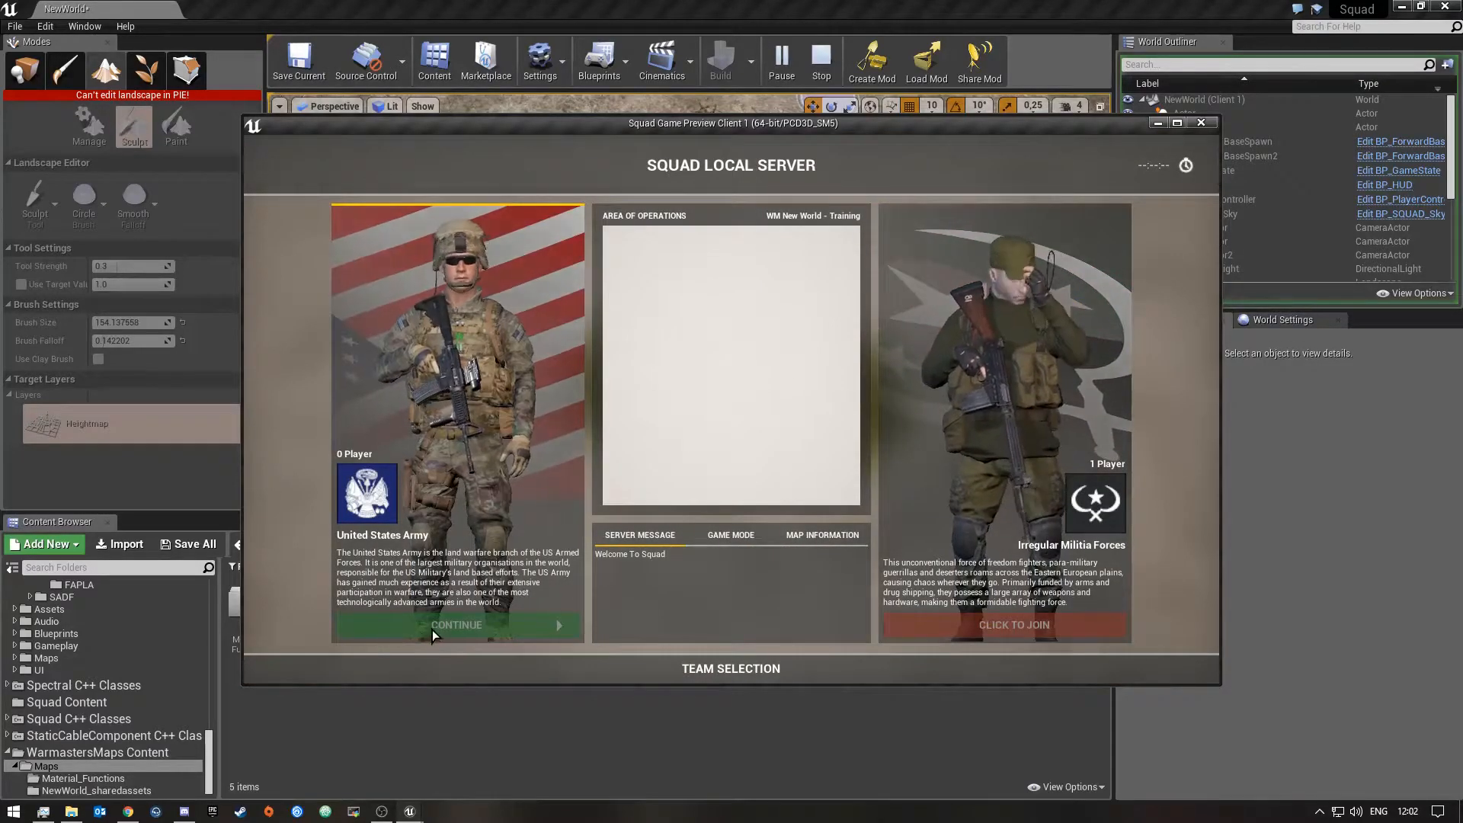
Join the United States Army team and deploy at the FOB spawn
click(457, 624)
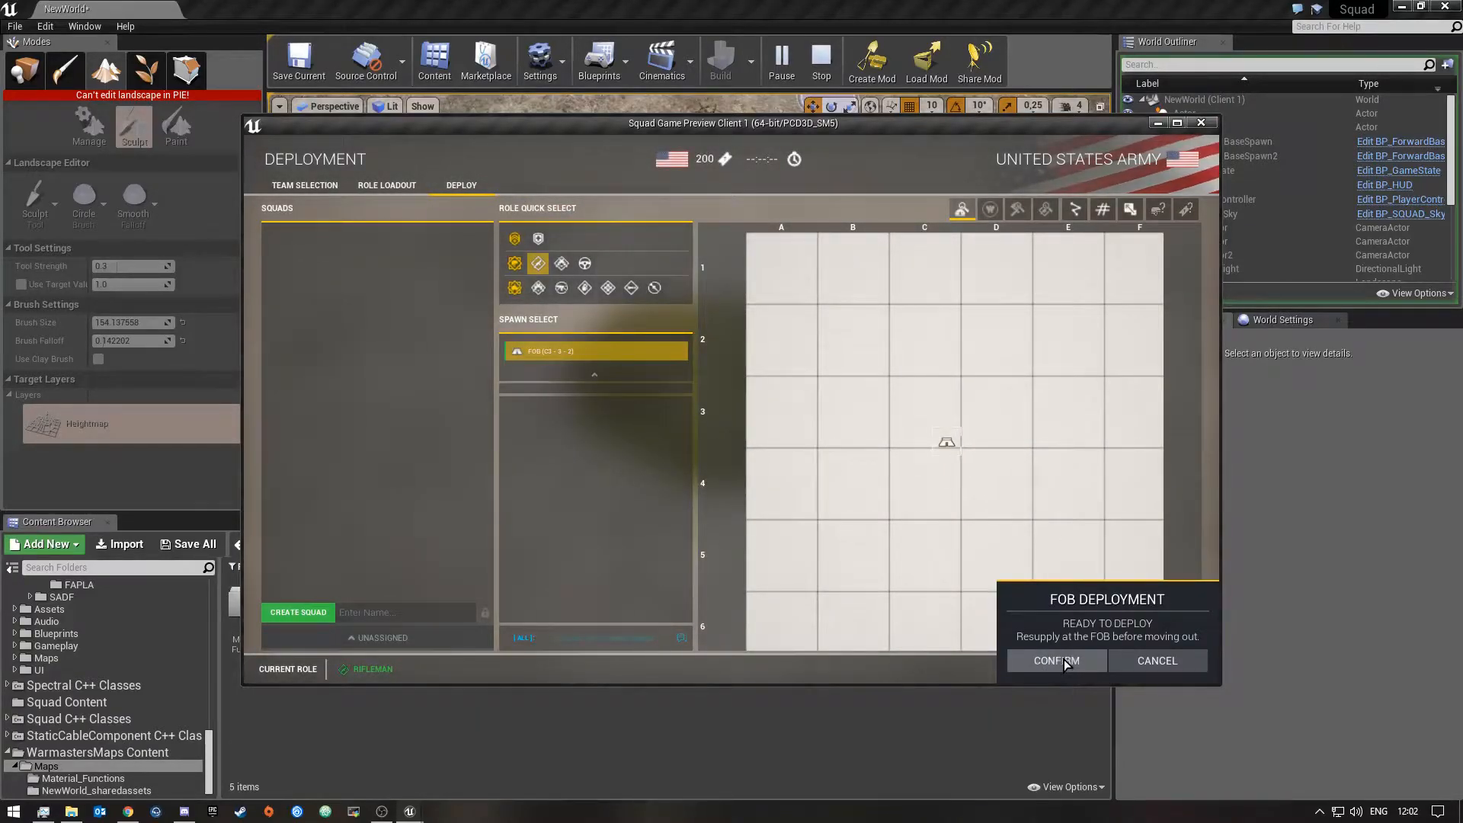
click(1056, 659)
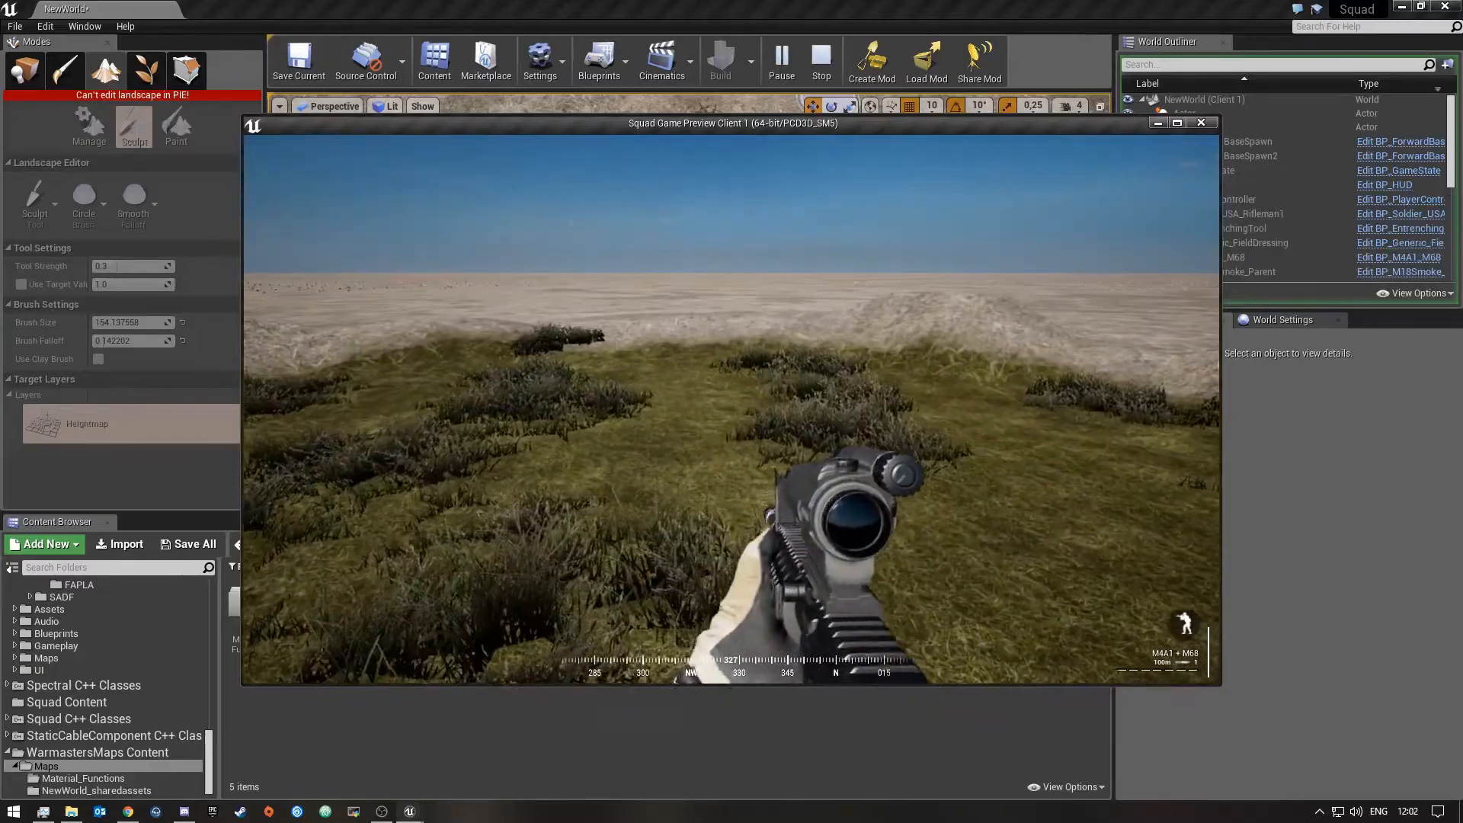